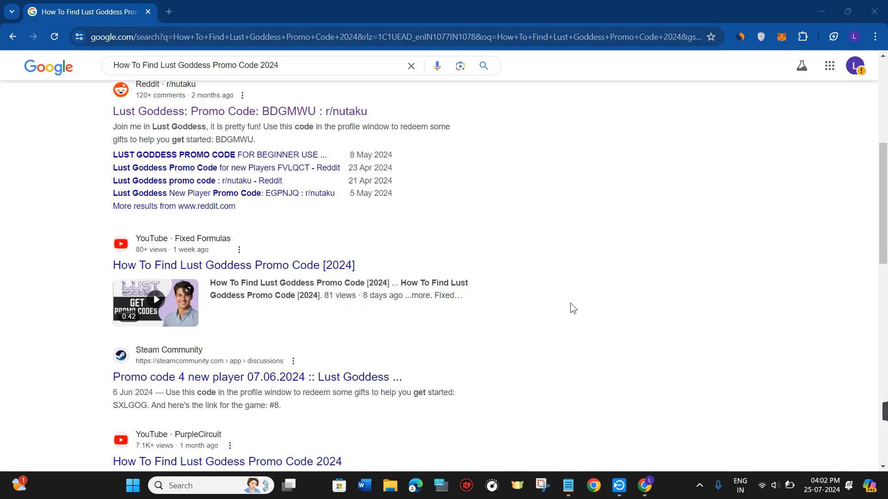
Add an empty new tab, then return to the Lust Goddess promo code results tab.
scroll(down, 3)
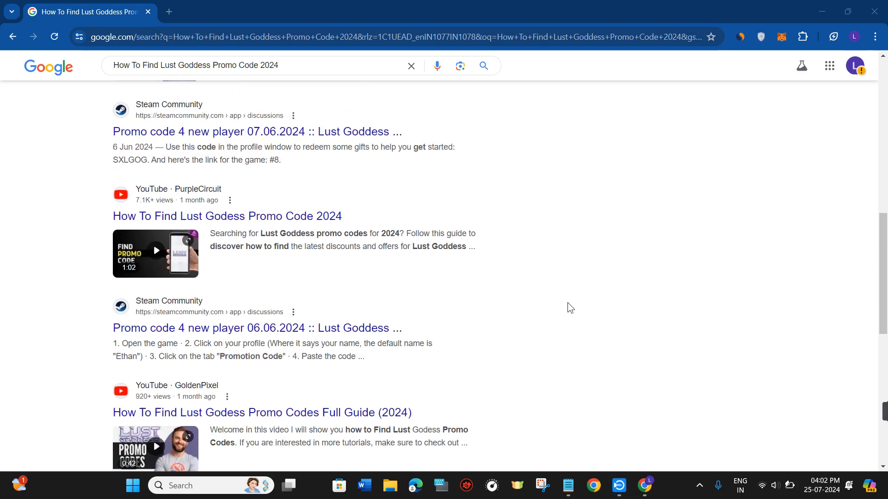
scroll(down, 3)
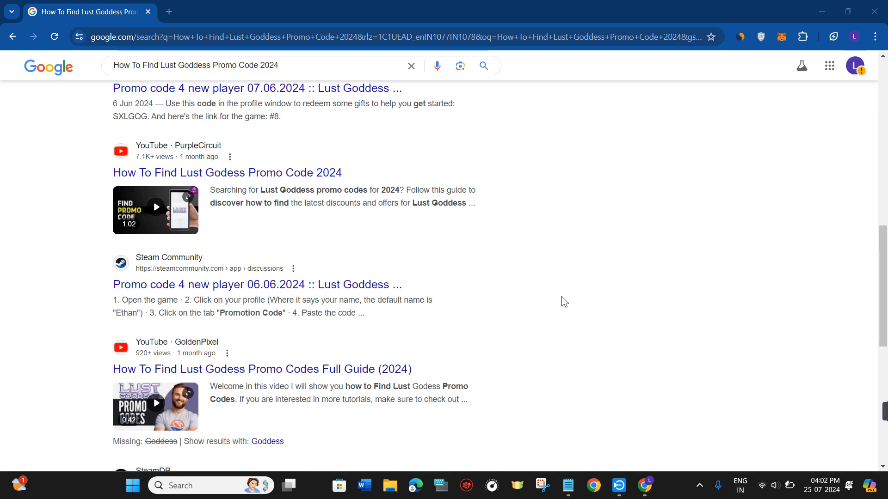
scroll(down, 3)
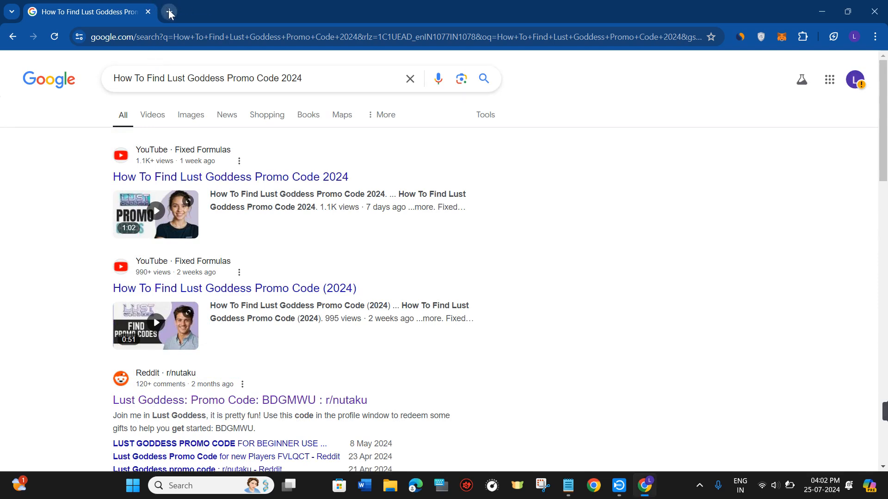
click(169, 12)
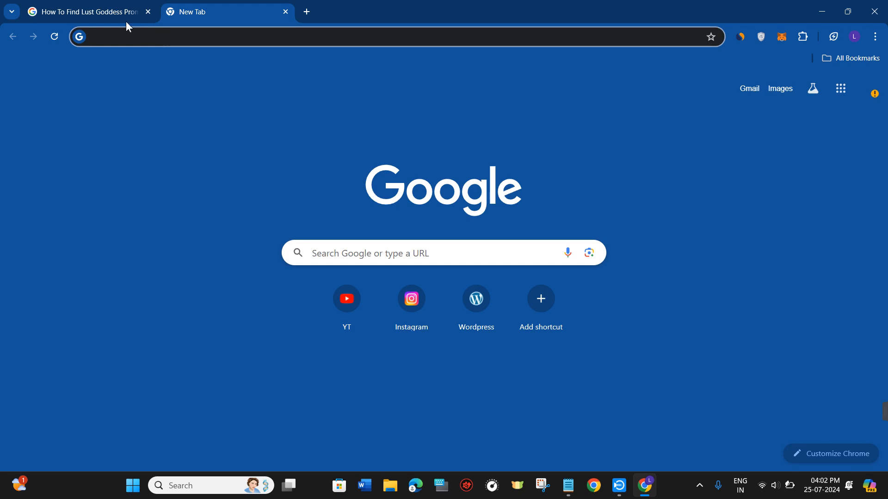
click(85, 11)
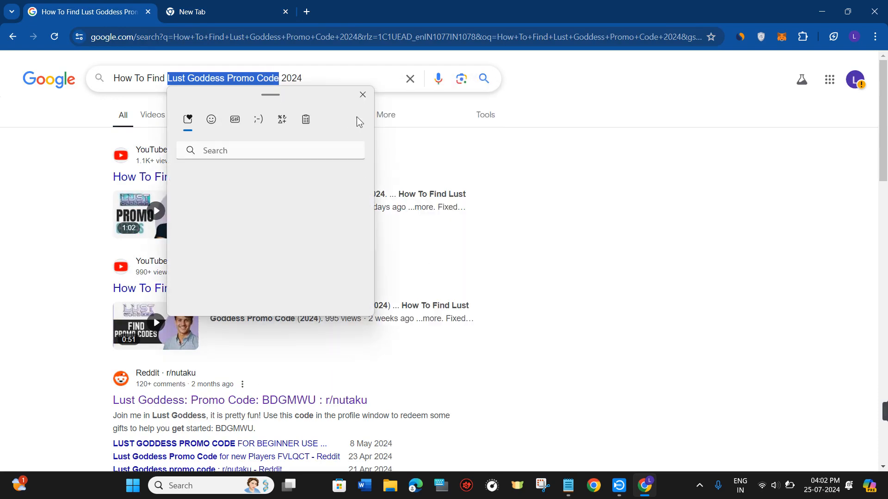
click(362, 94)
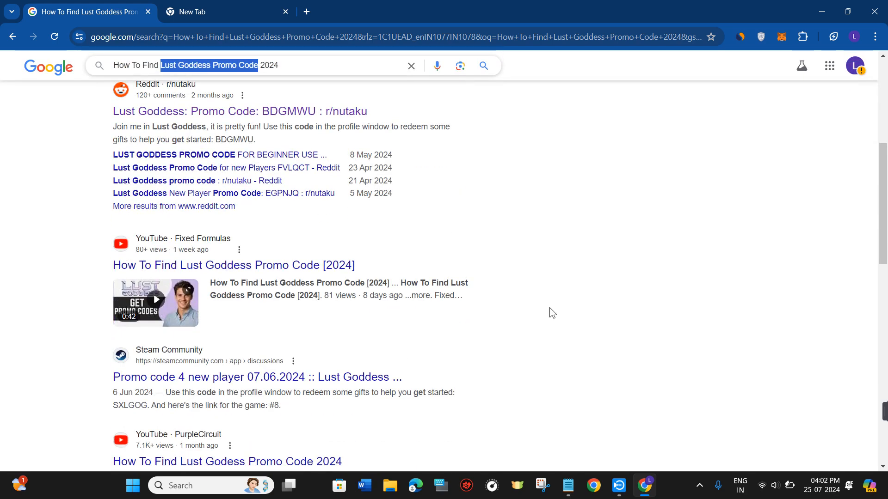
scroll(down, 3)
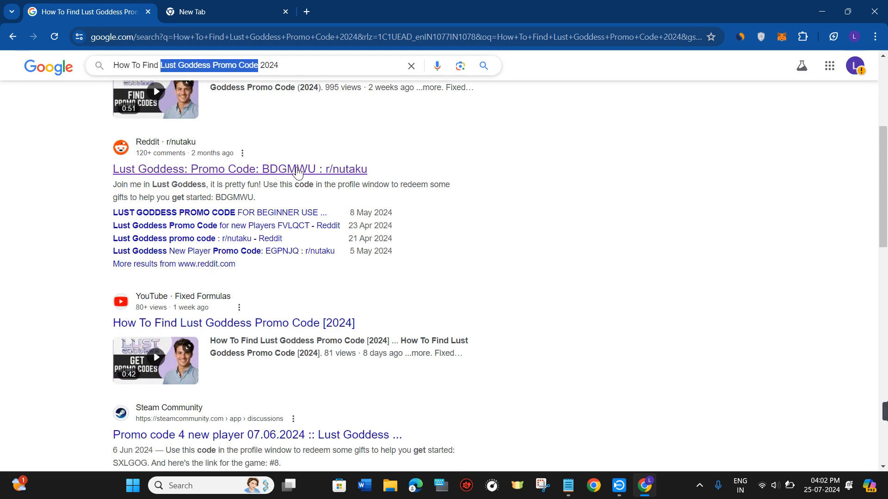
scroll(down, 3)
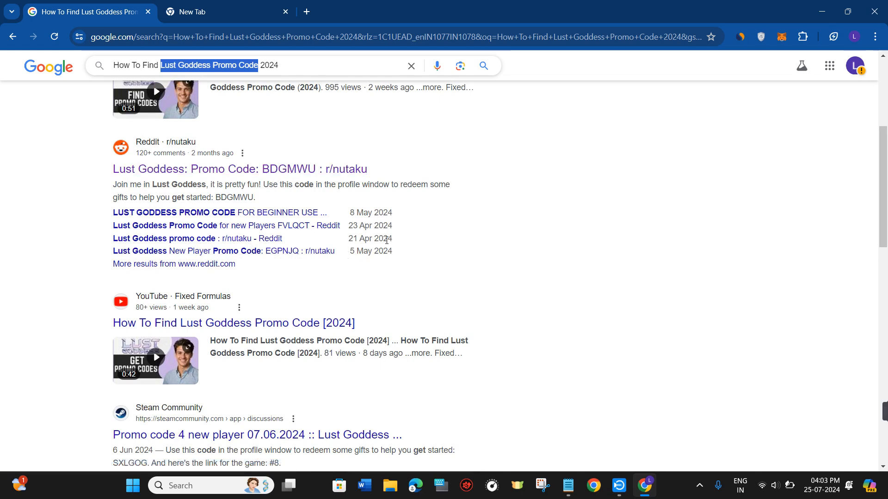
mouse_move(458, 310)
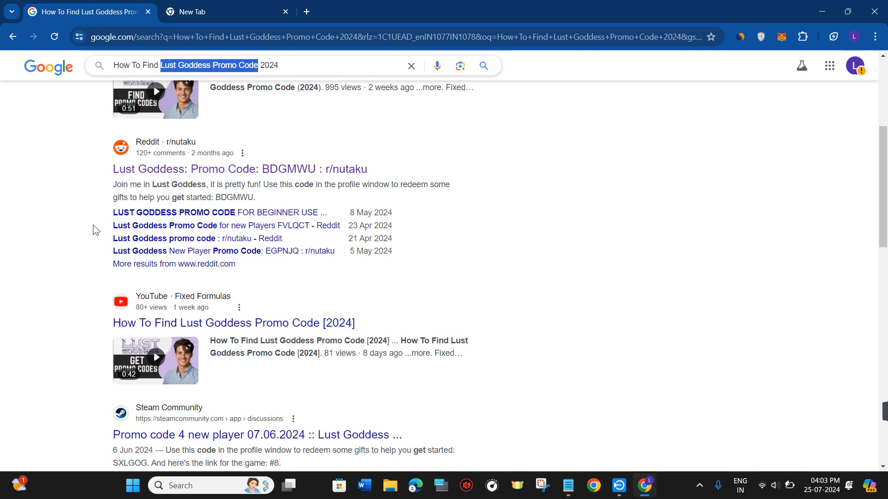
scroll(down, 3)
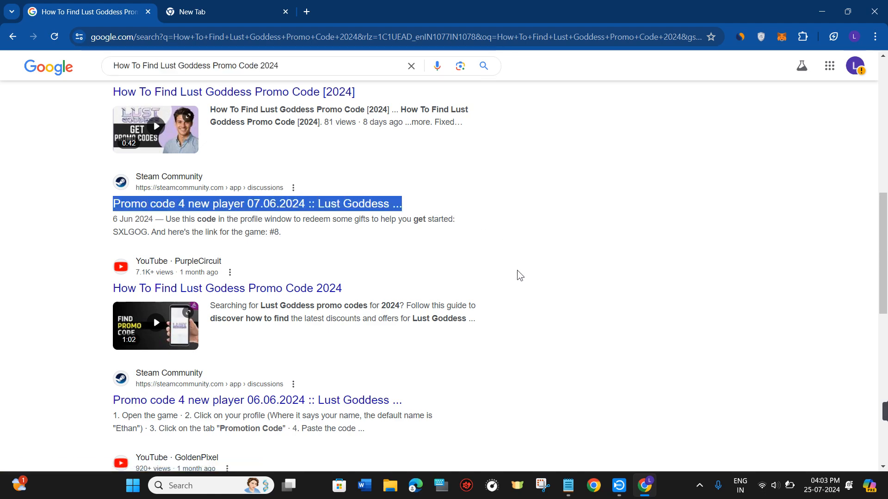
scroll(down, 3)
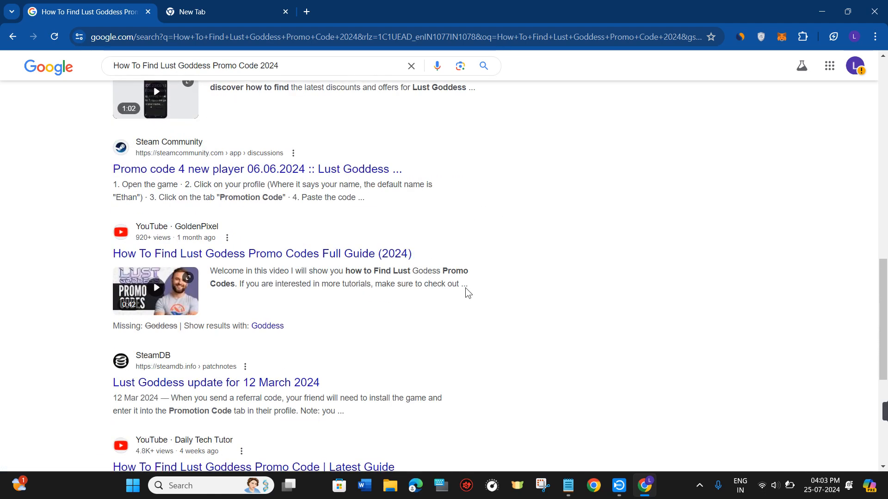
scroll(up, 3)
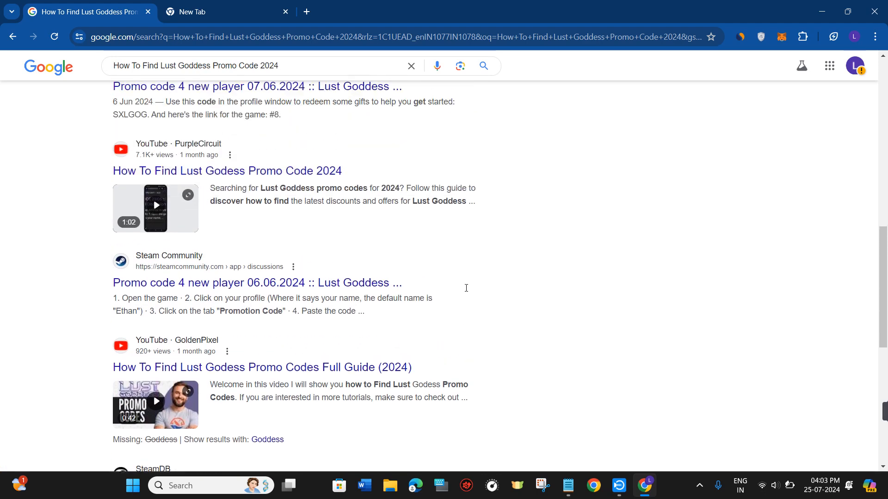
scroll(down, 3)
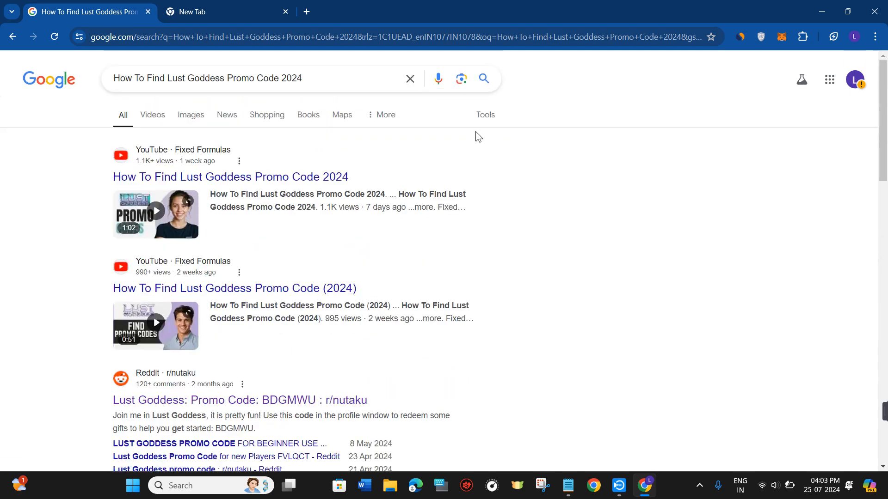
mouse_move(432, 144)
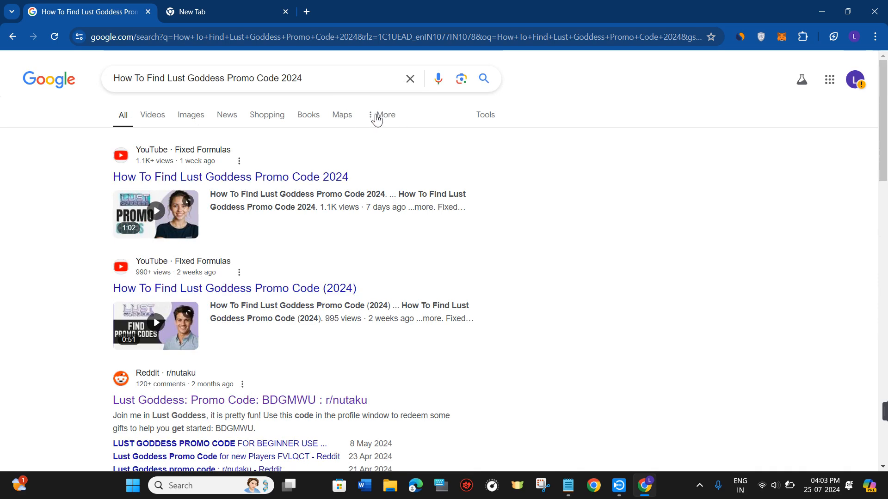
mouse_move(387, 138)
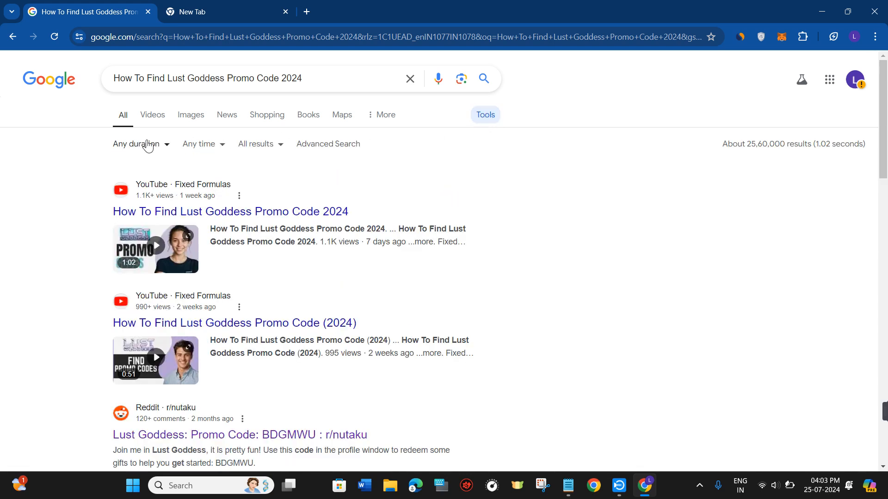
Filter the results by time to Past 24 hours via the Tools menu.
click(136, 144)
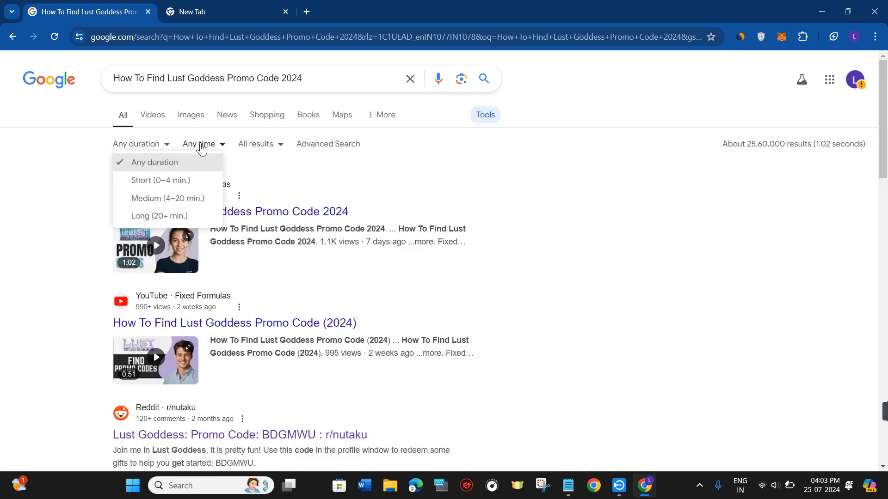
click(199, 143)
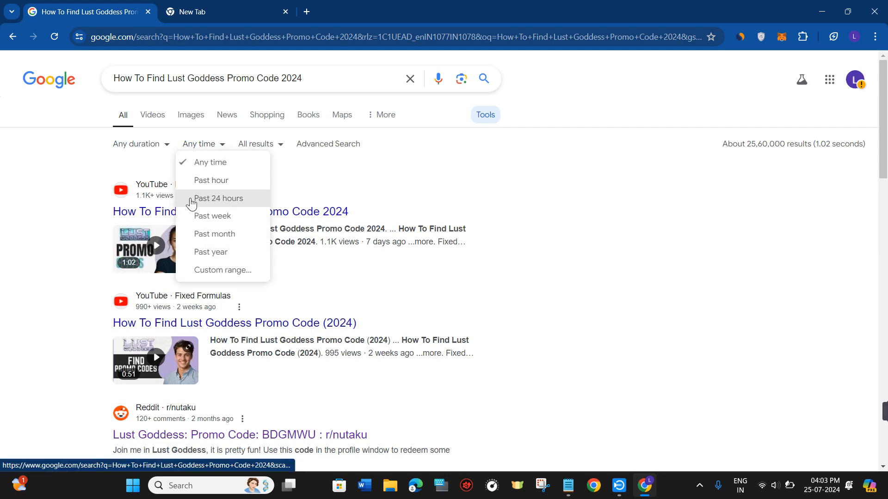
click(219, 199)
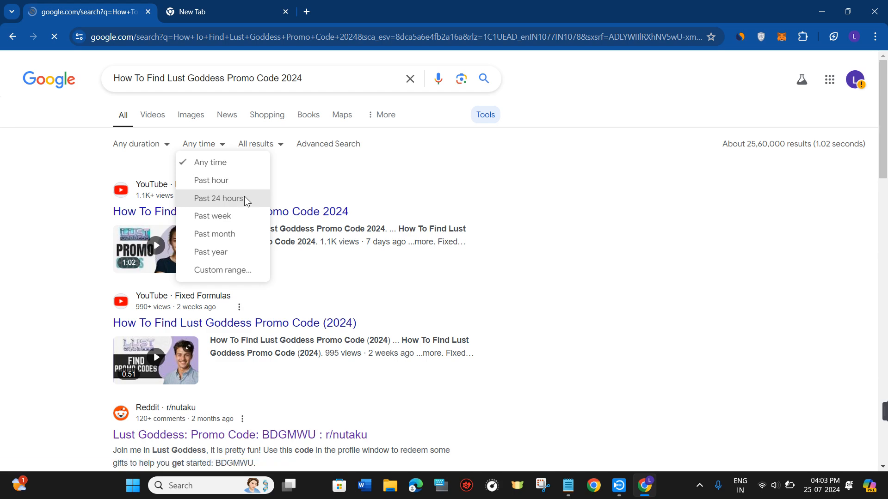
click(217, 198)
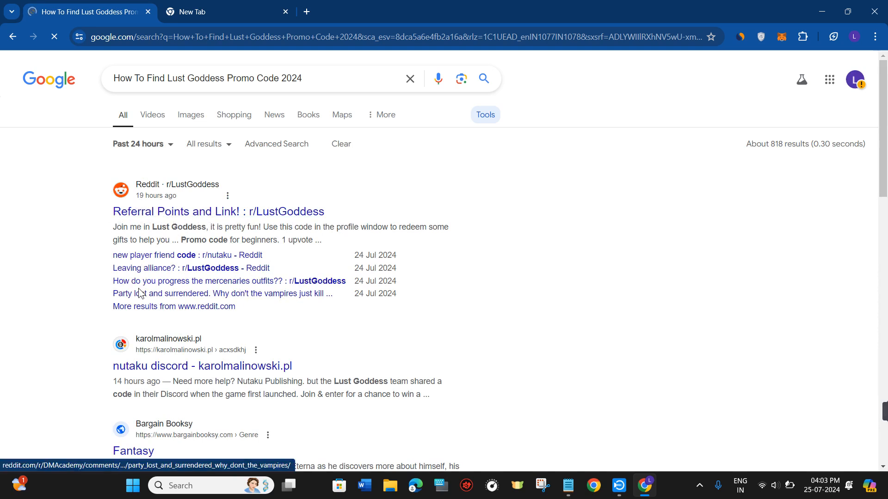
scroll(down, 3)
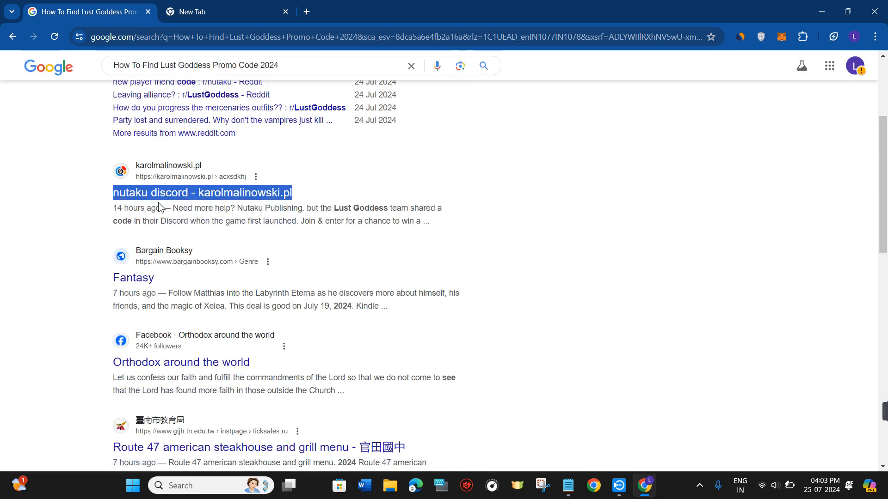
click(201, 192)
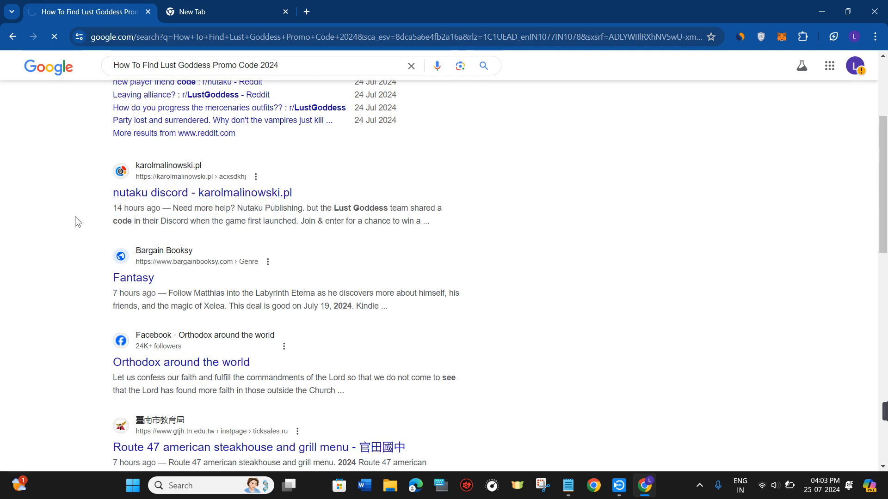
click(201, 193)
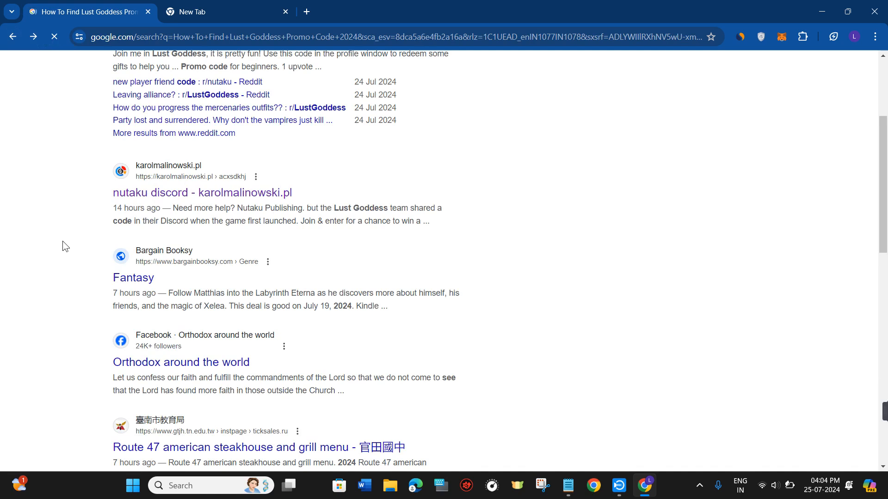
mouse_move(601, 295)
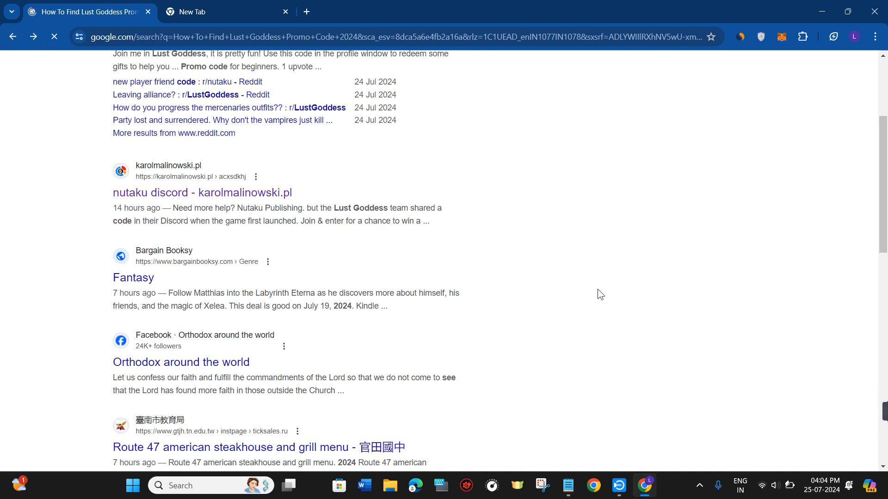